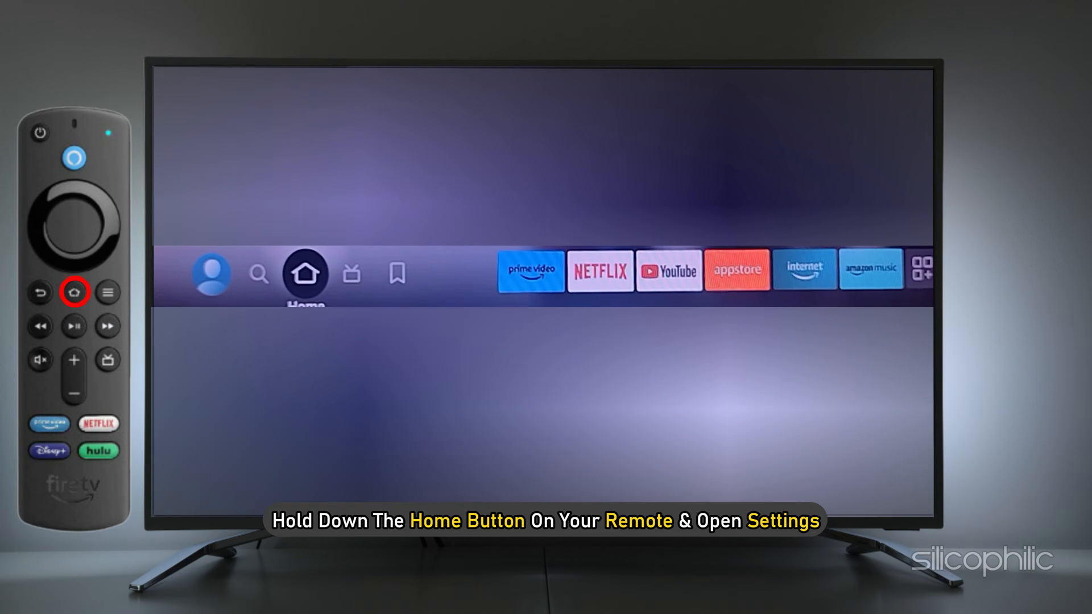
# Step: Go to Settings, then Network, to view Wi-Fi and internet connection status
pyautogui.click(68, 291)
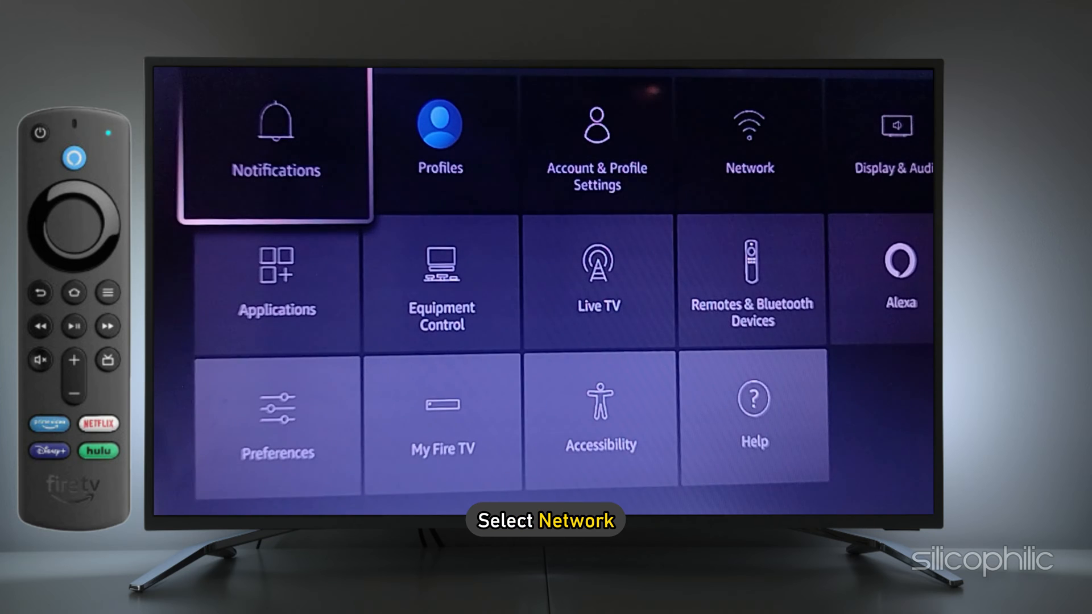
pyautogui.click(748, 132)
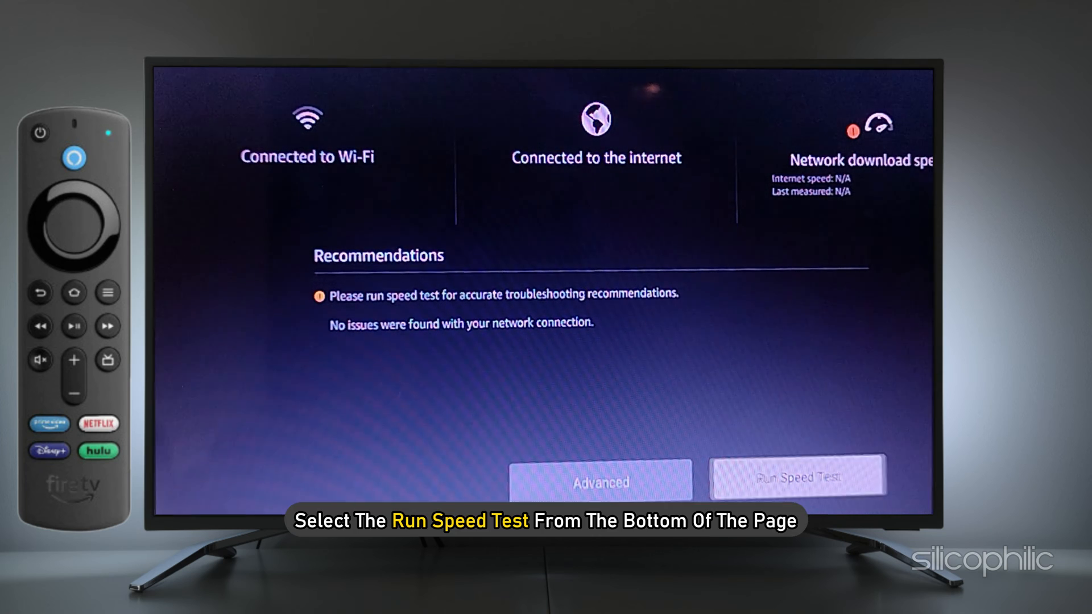
# Step: Run a download speed test, yielding 37.63 Mbps with 720p streaming support
pyautogui.click(797, 479)
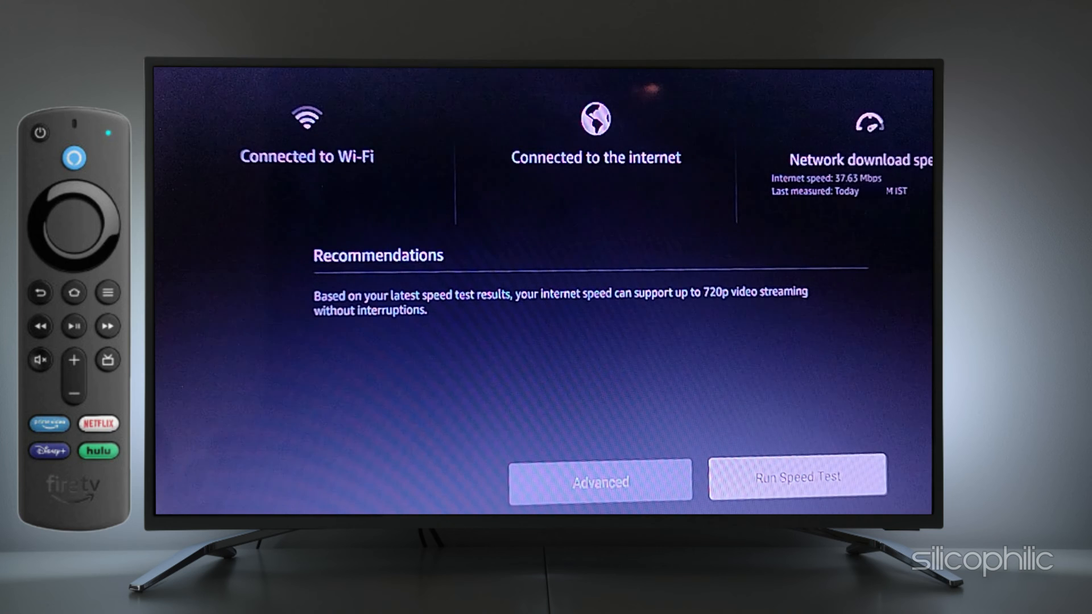
pyautogui.click(797, 476)
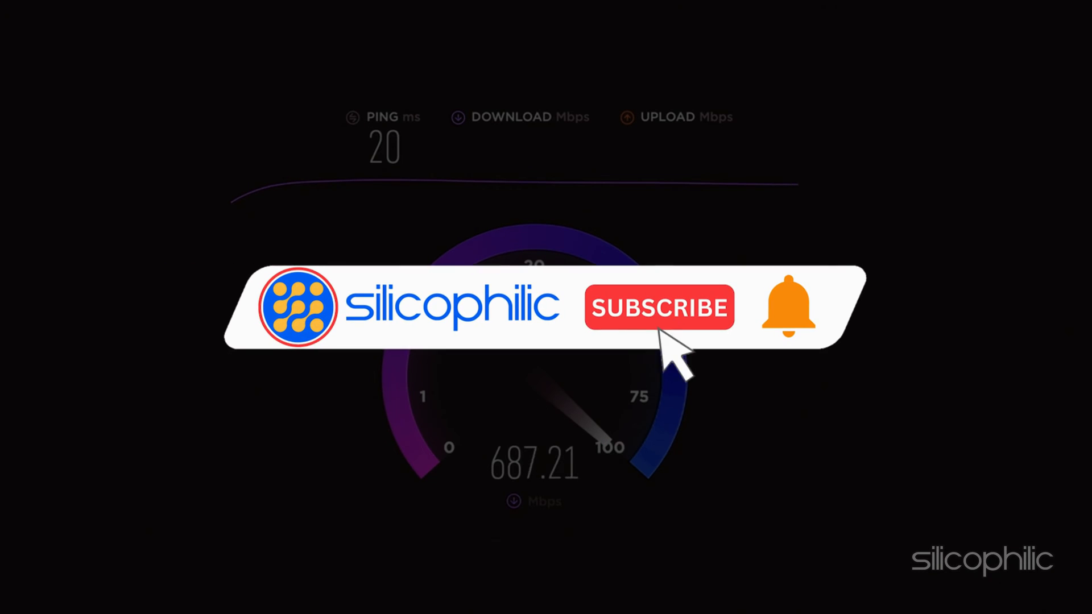
pyautogui.click(658, 308)
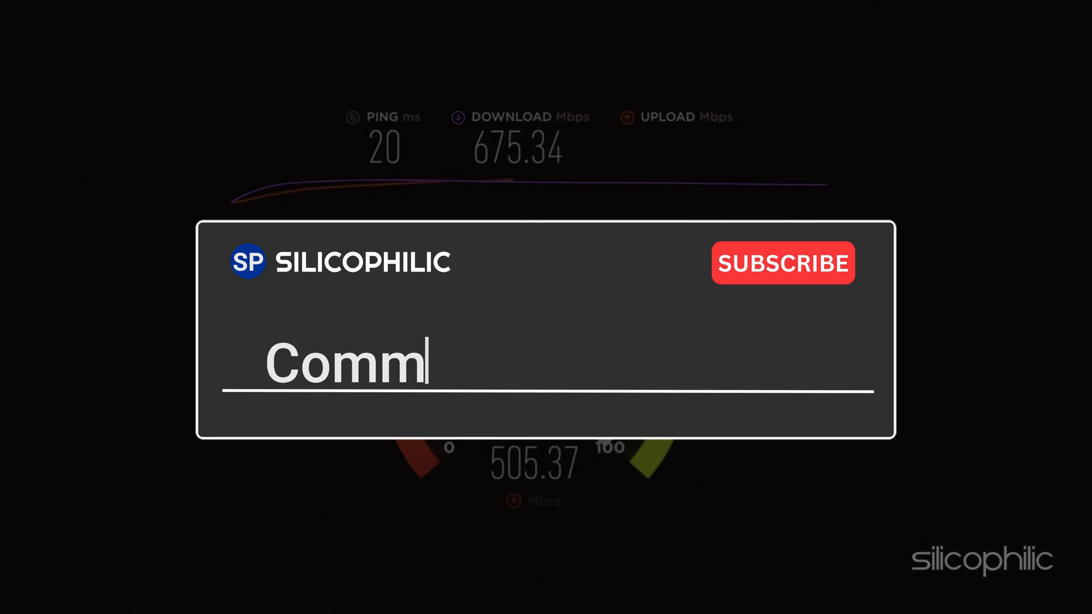
pyautogui.write('ent Down Below')
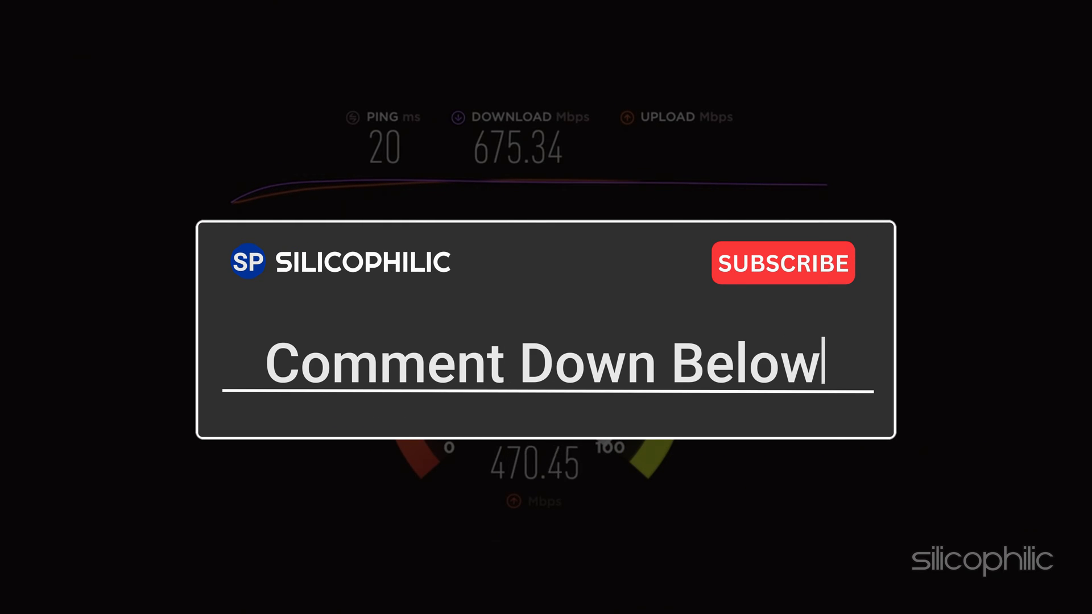
pyautogui.press('Backspace')
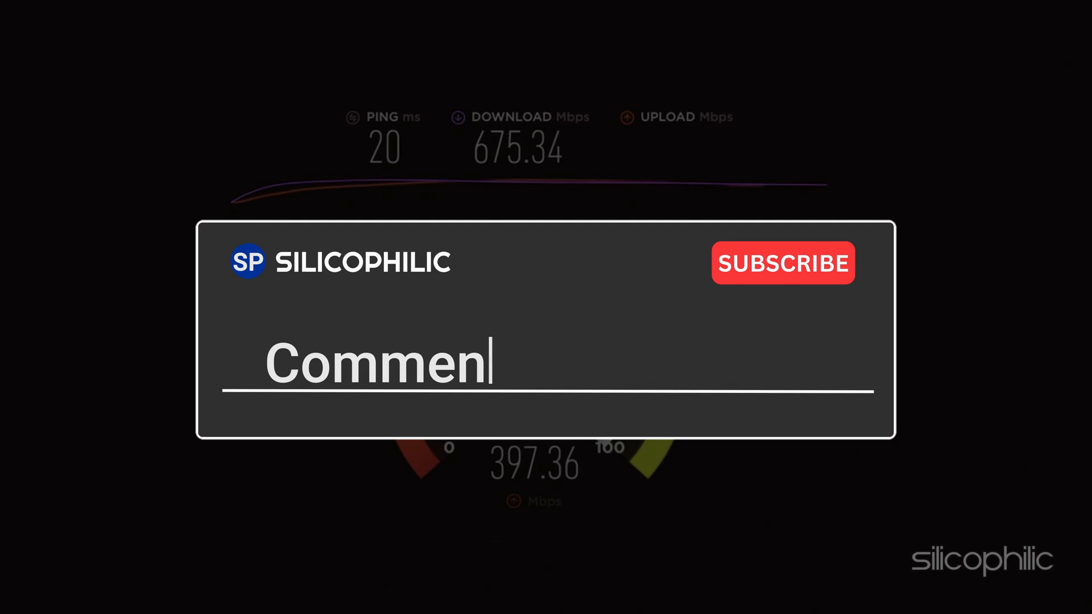